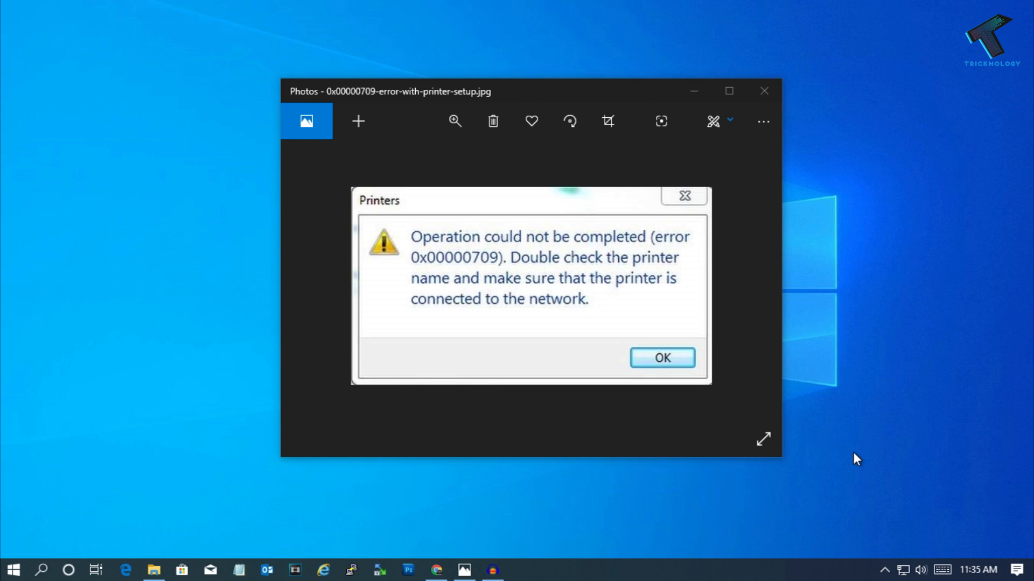
Step: Close the Photos window showing the printer error 0x00000709 screenshot
click(661, 358)
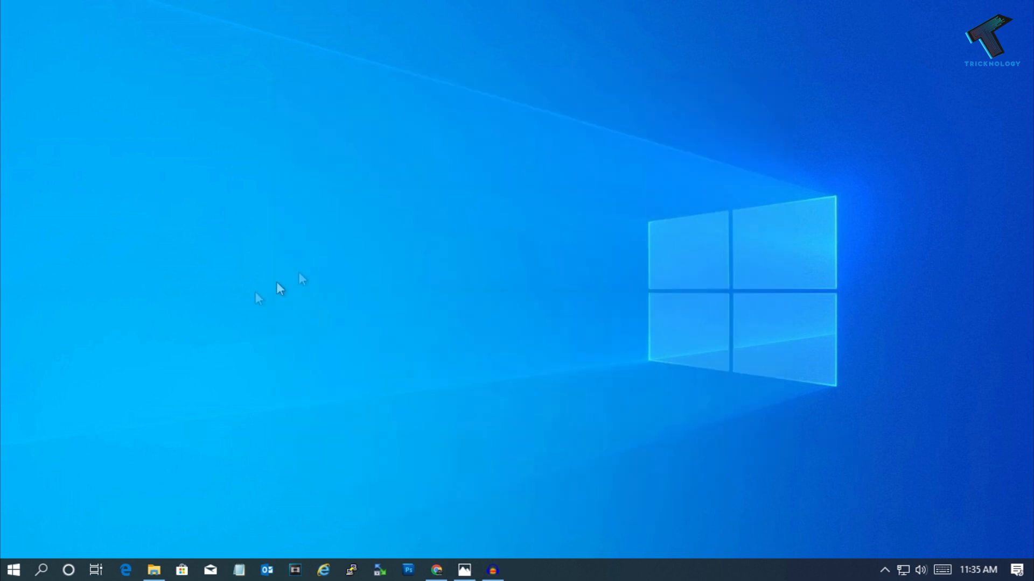
Step: Launch Registry Editor from a Start menu search for 'reg', approving the UAC prompt
click(13, 570)
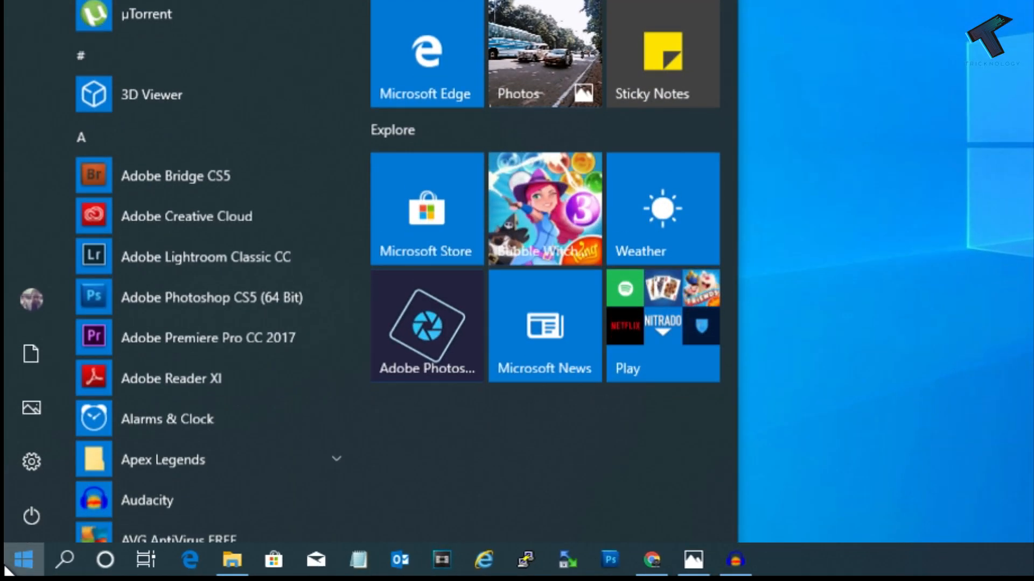
text(regedit)
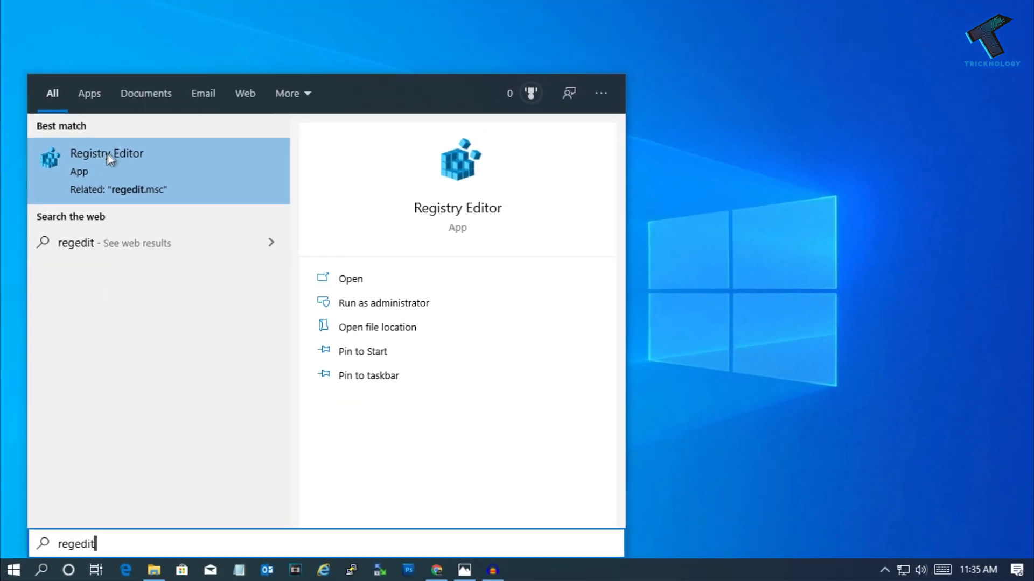
click(384, 303)
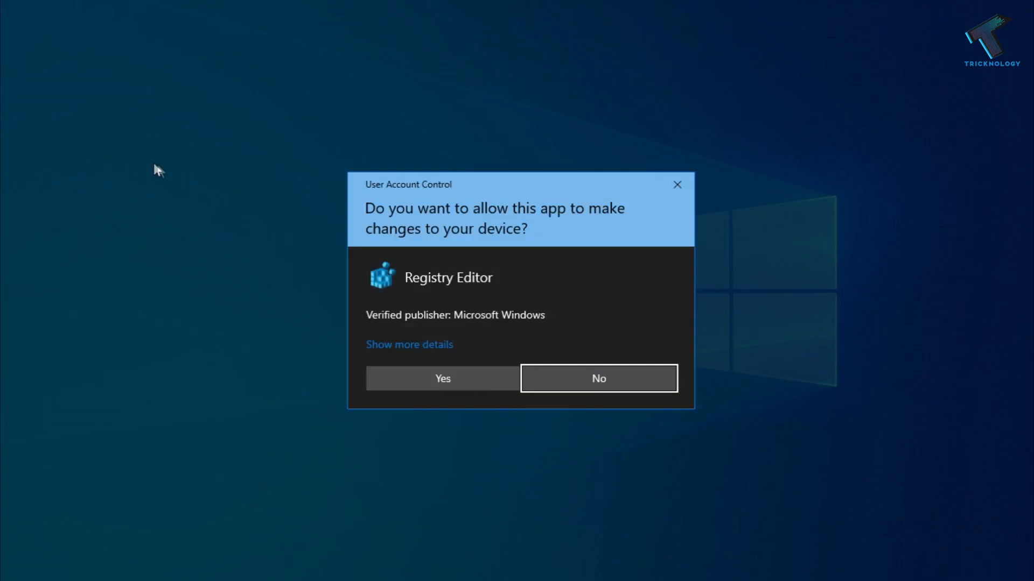
click(441, 379)
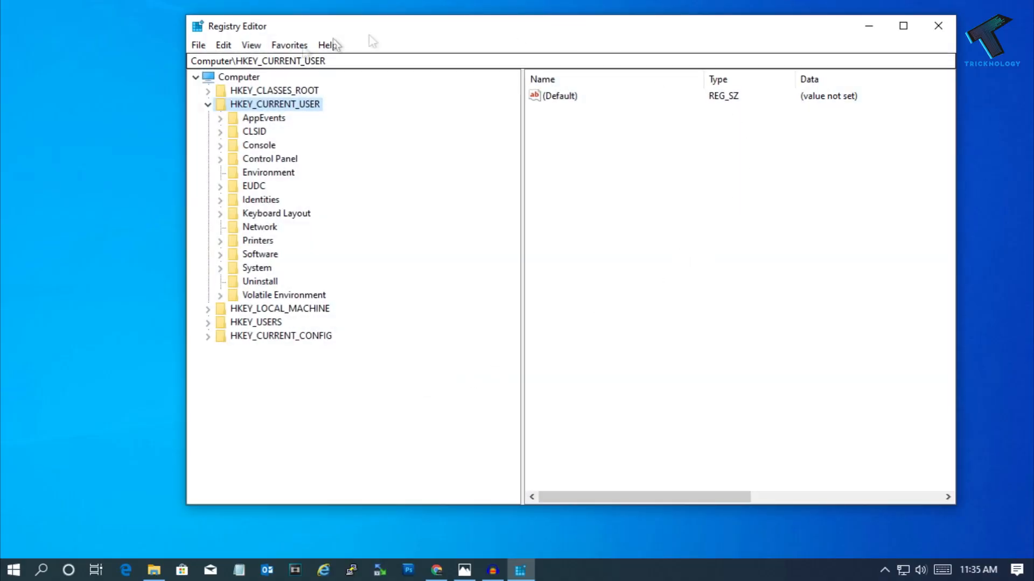
Step: Collapse HKEY_CURRENT_USER and minimize Registry Editor to the desktop
click(208, 103)
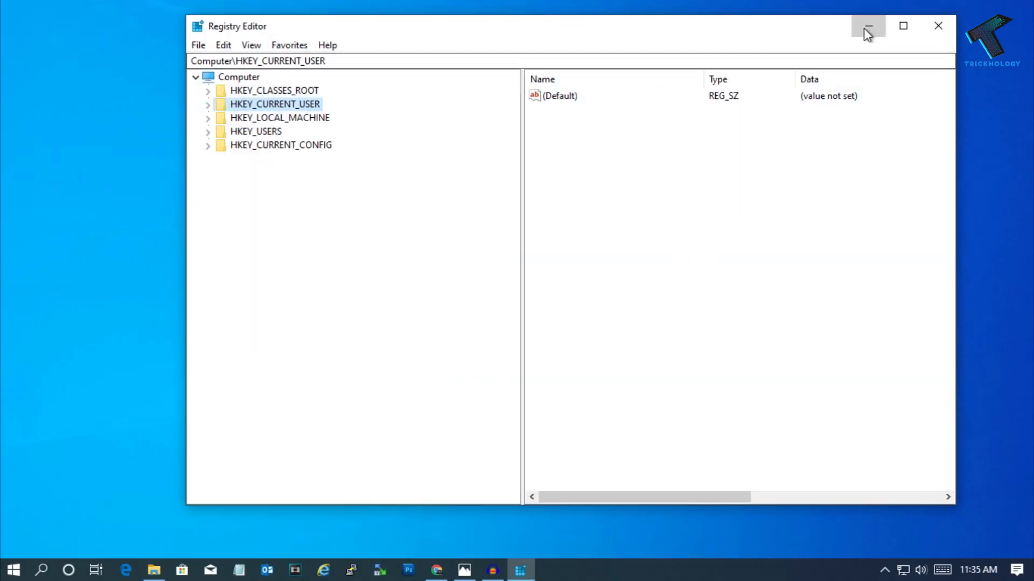
click(867, 26)
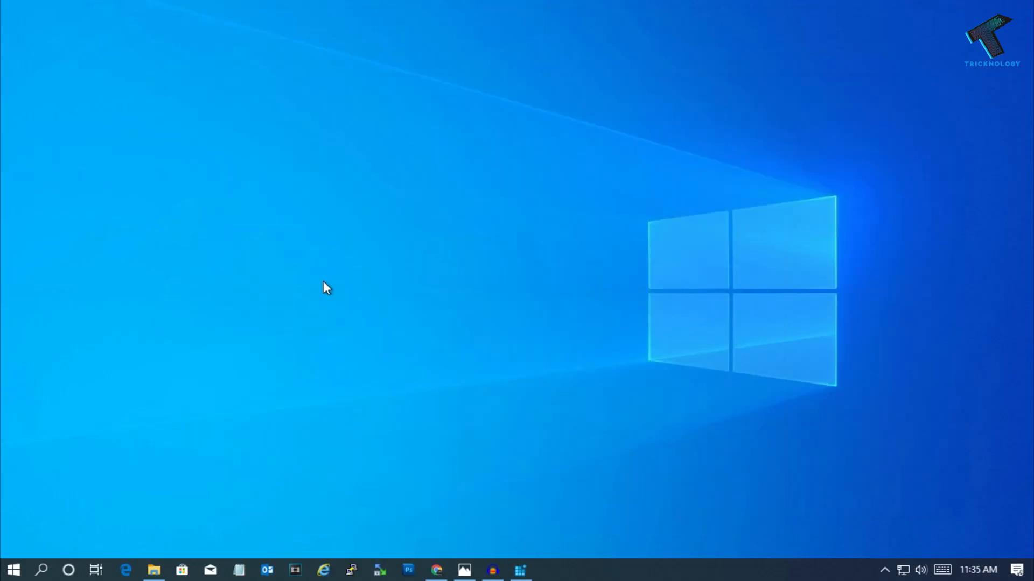
Step: Run 'regedit' from the Win+R dialog and approve the admin prompt
key(Win+r)
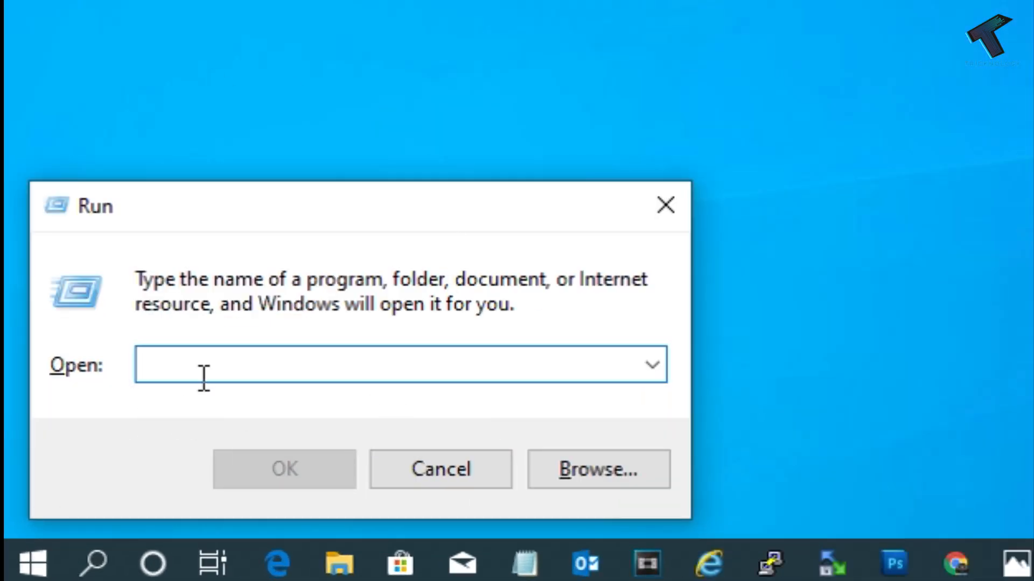
text(regie)
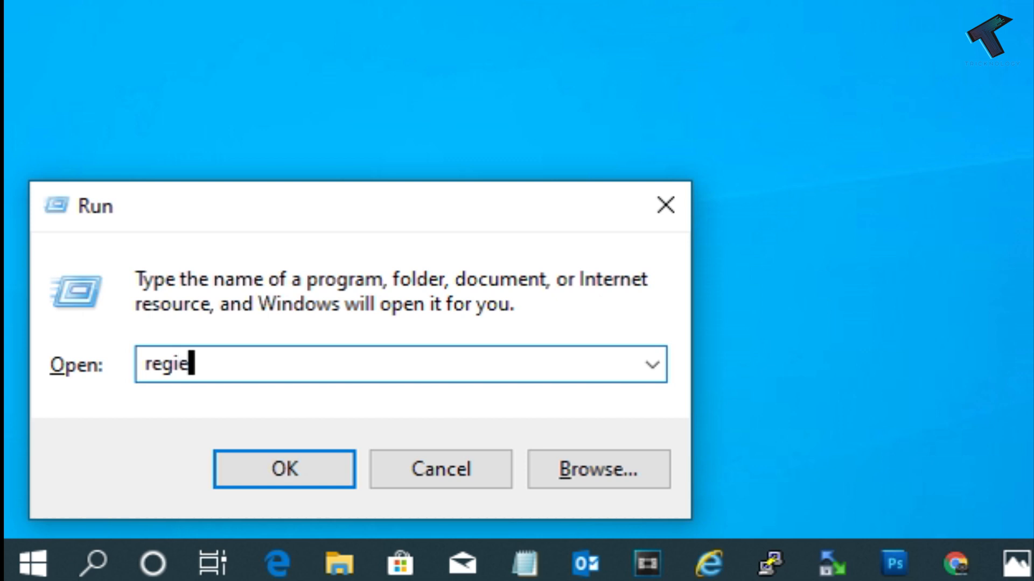
text(dit)
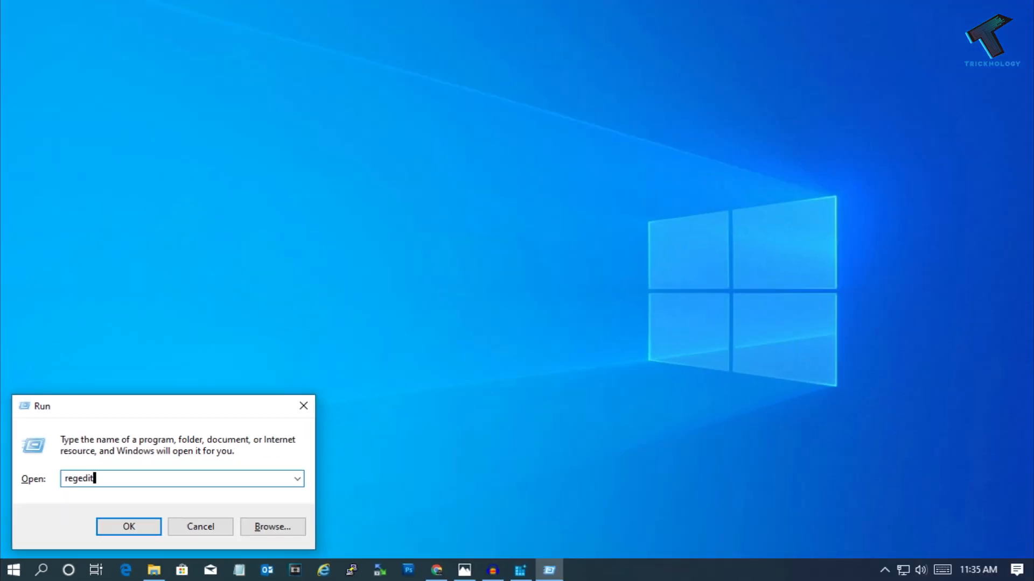
click(129, 527)
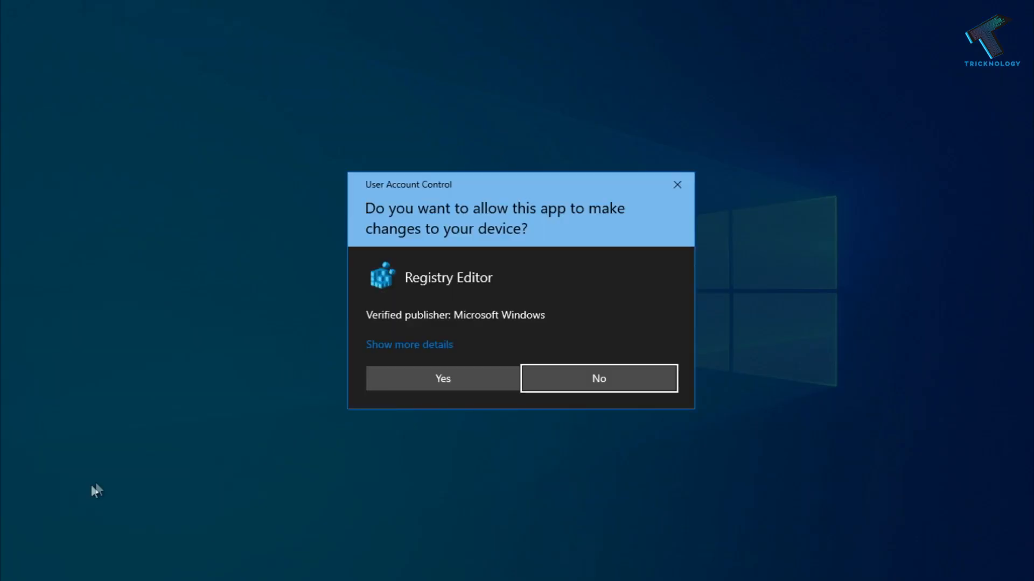
click(441, 378)
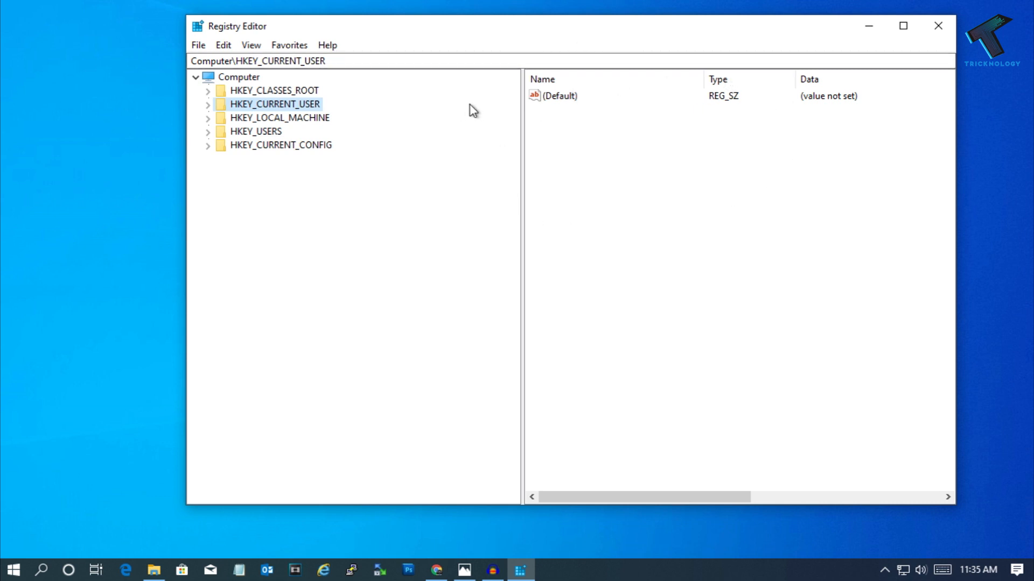
Step: Expand HKEY_CURRENT_USER, Software\Microsoft and Windows NT\CurrentVersion to reach the Windows key
click(207, 104)
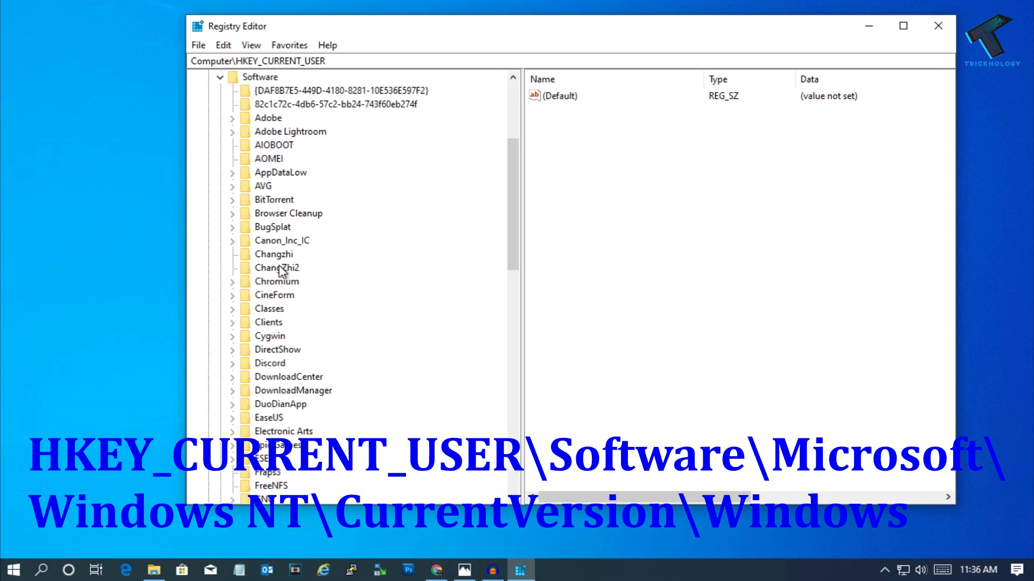
scroll(down, 3)
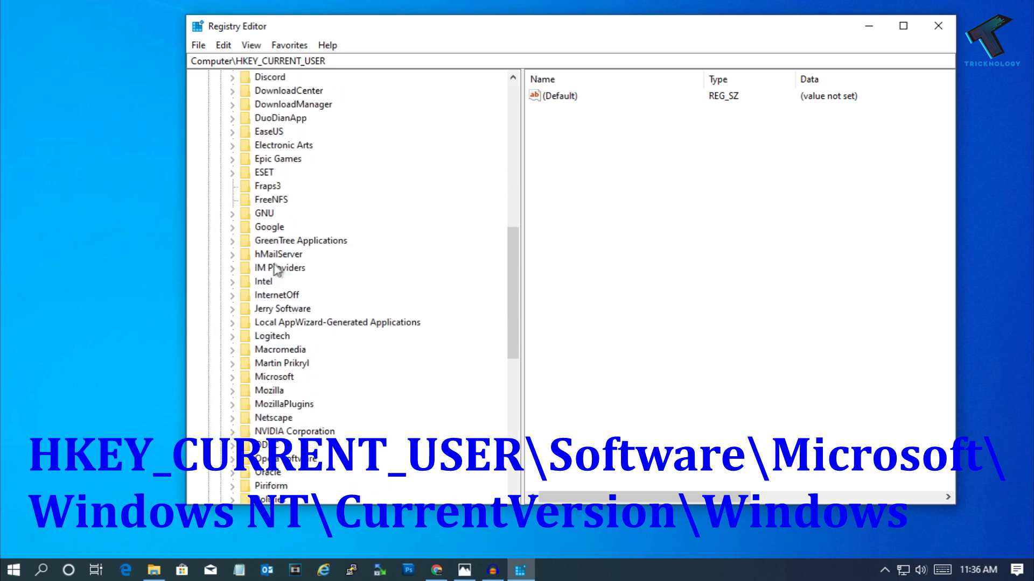
scroll(down, 3)
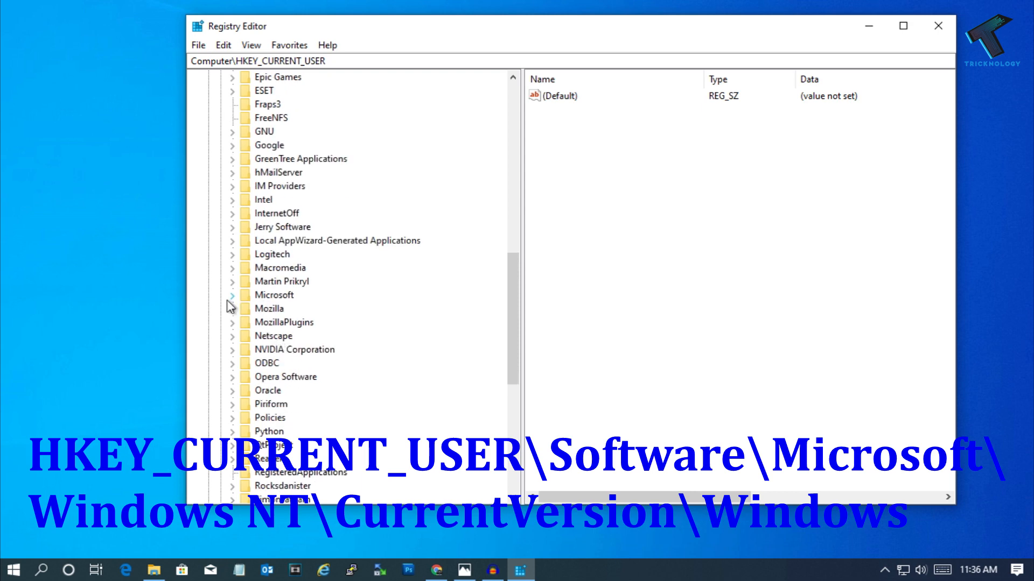
click(232, 294)
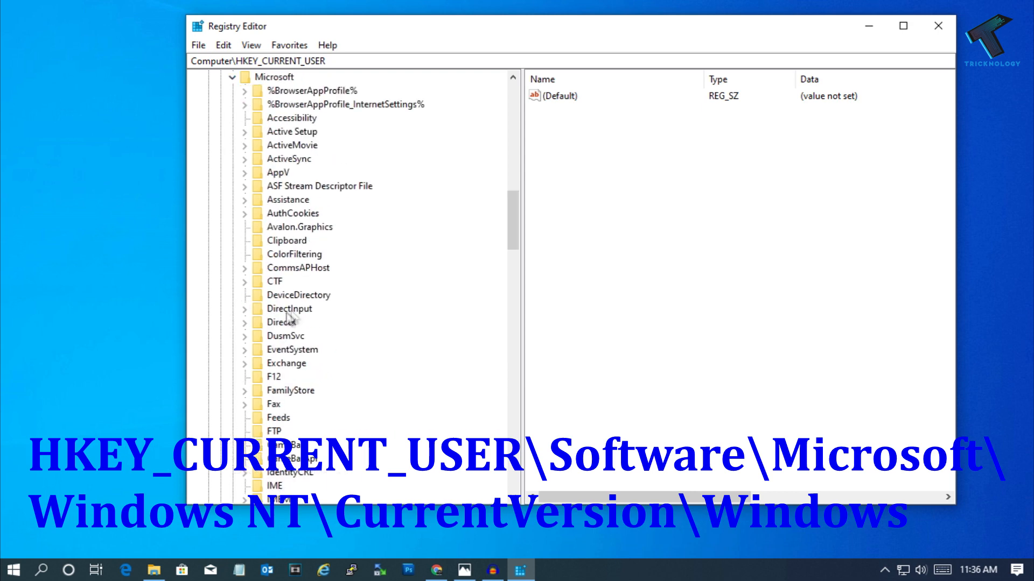
scroll(down, 3)
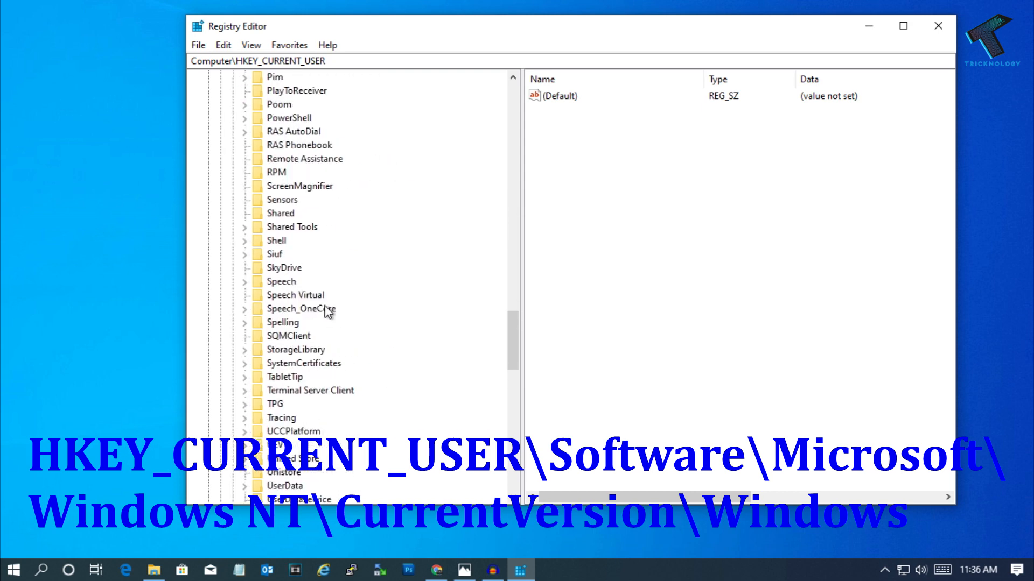
scroll(down, 3)
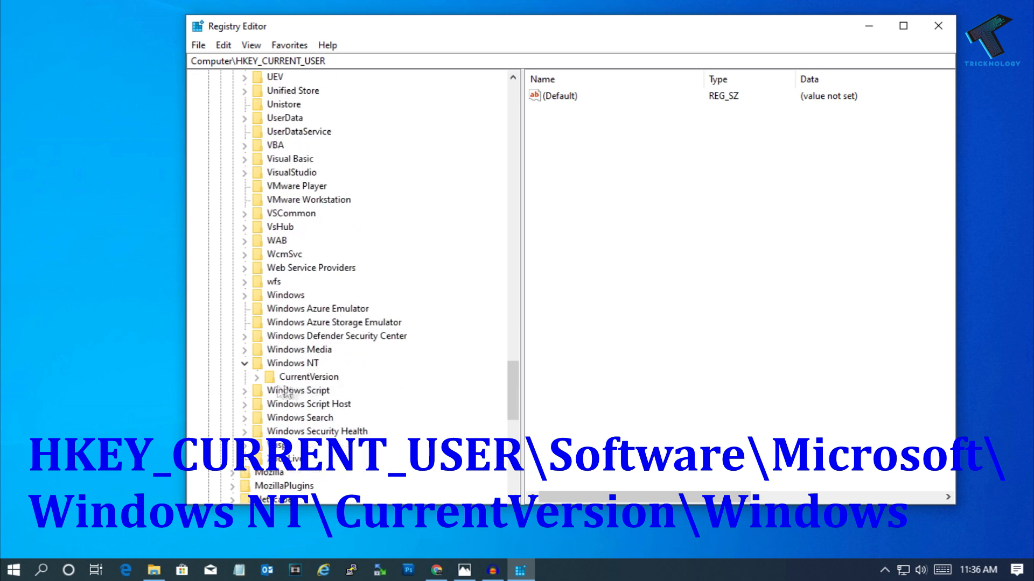
mouse_move(259, 385)
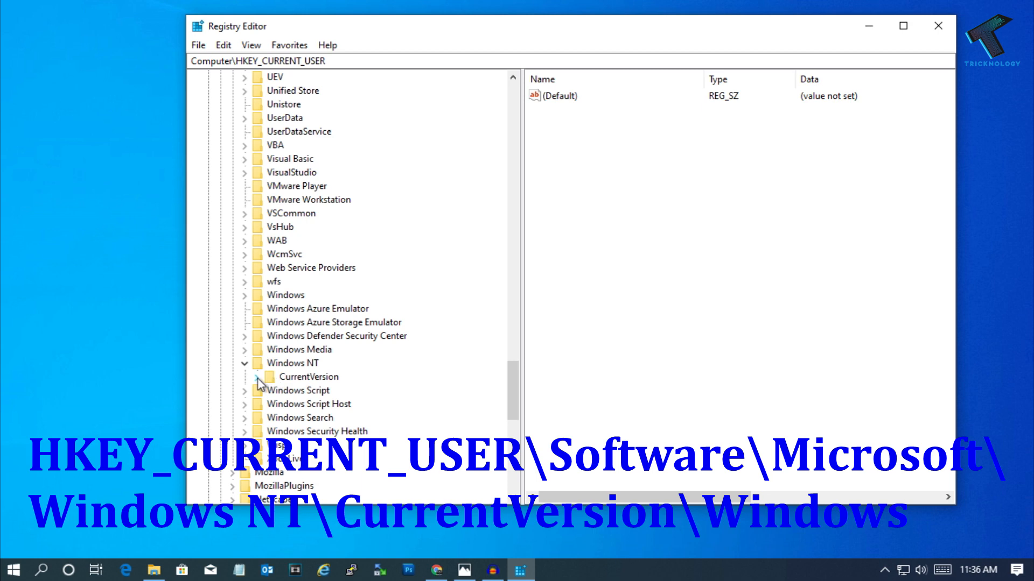
click(308, 417)
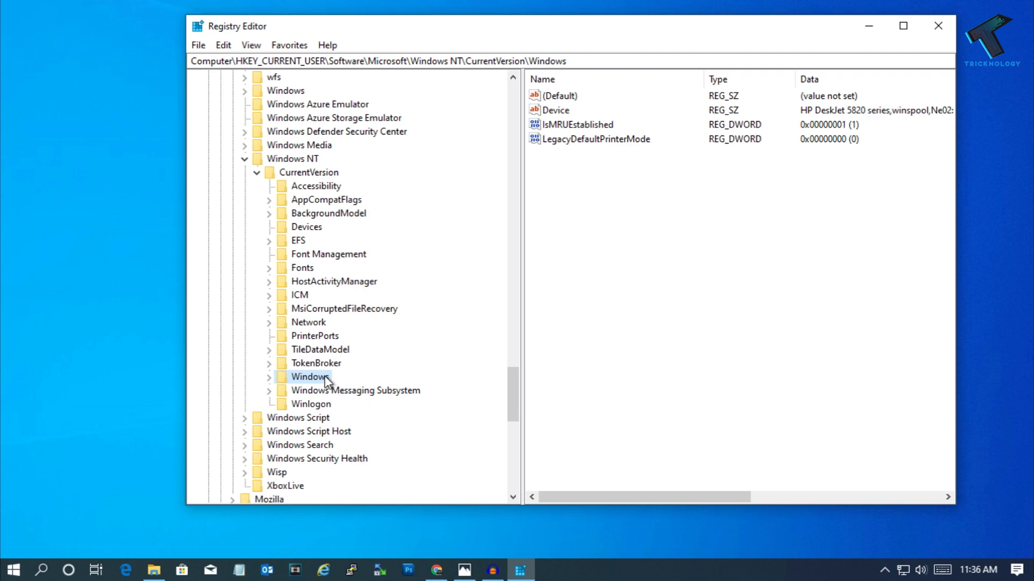
Step: Open Permissions for the Windows key and start adding a user or group
right_click(310, 376)
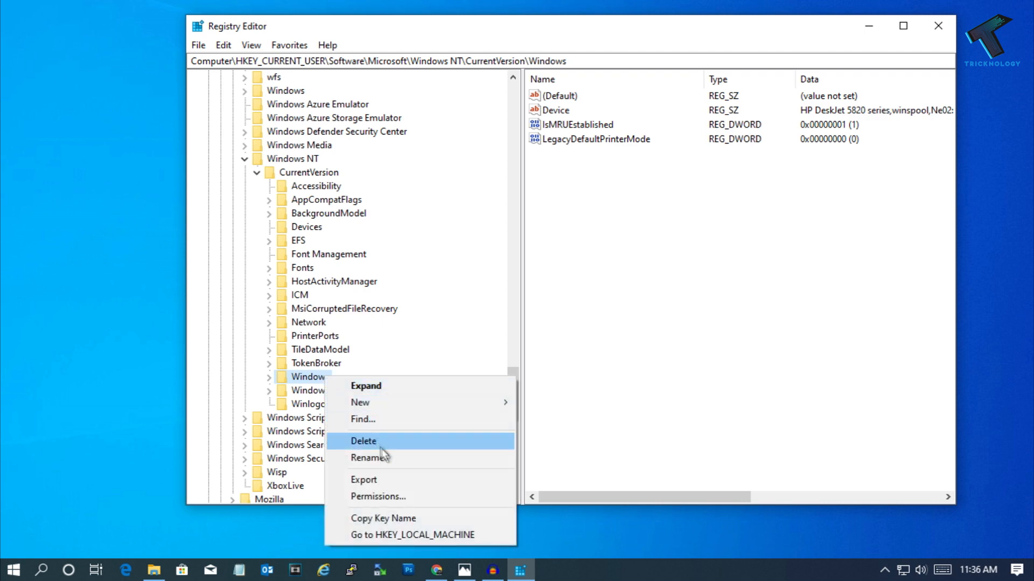
click(378, 496)
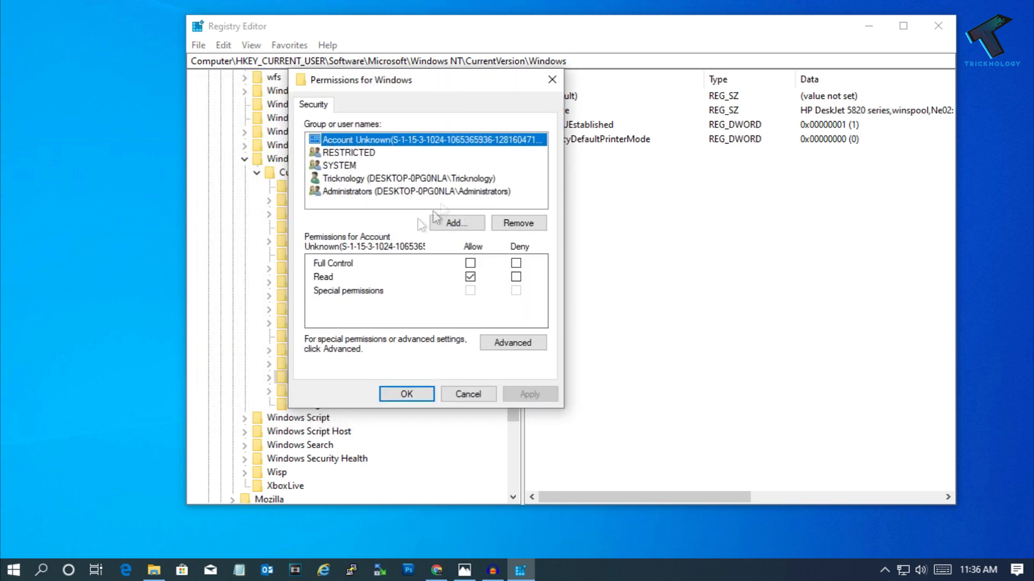
mouse_move(366, 173)
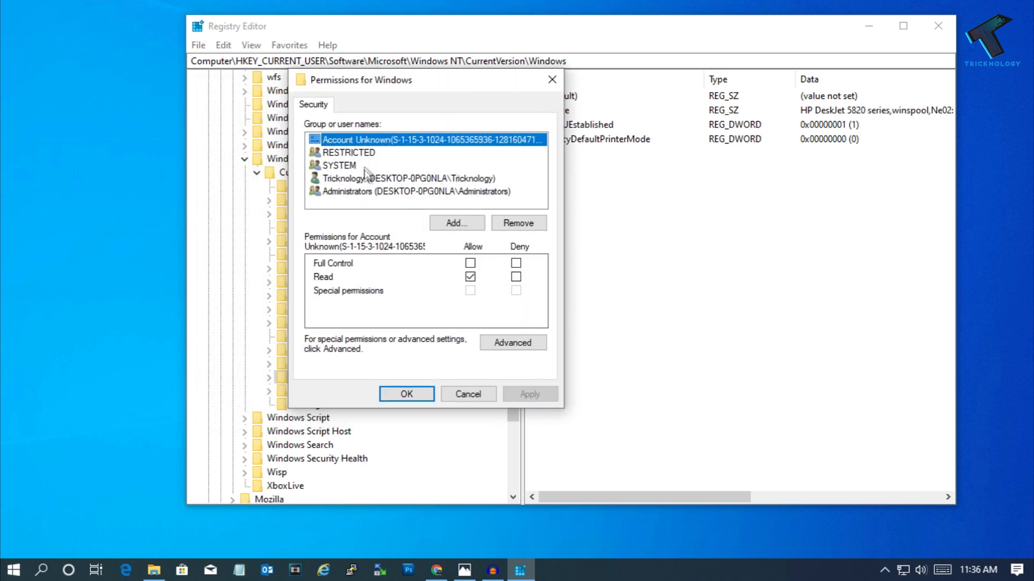
click(456, 222)
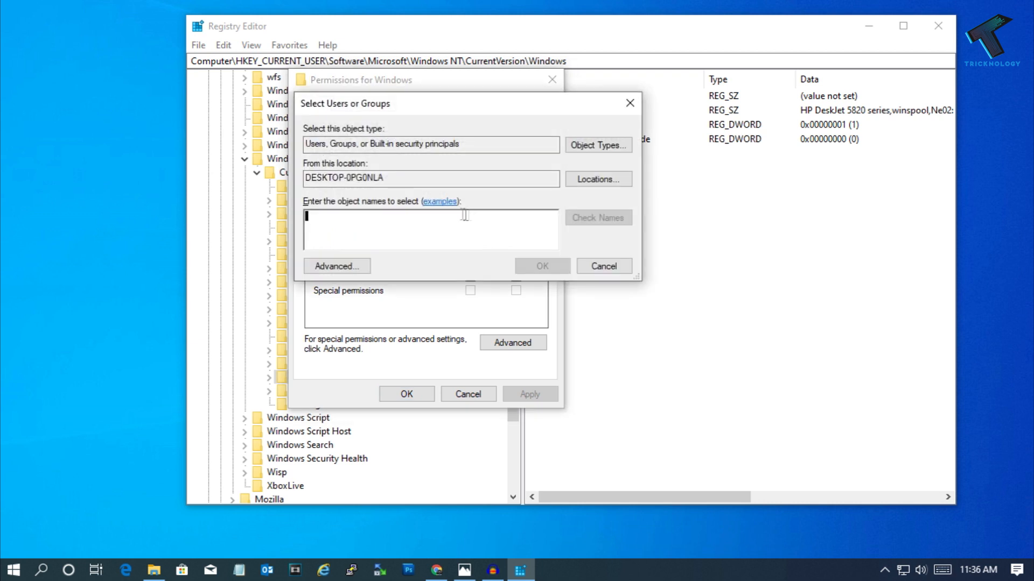
Step: Enter 'Everyone' as the object name and confirm adding it
text(Everyo)
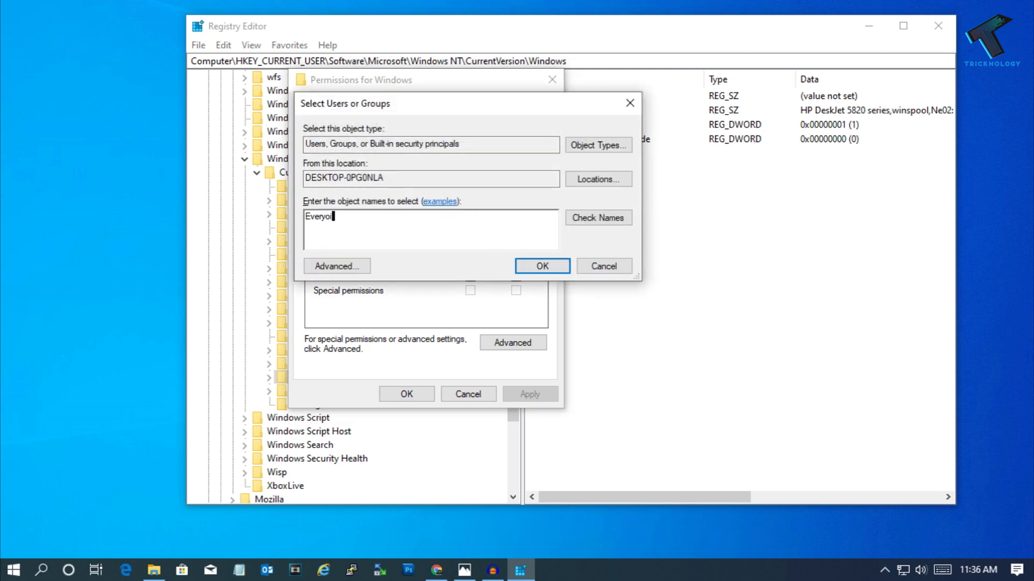
text(ne)
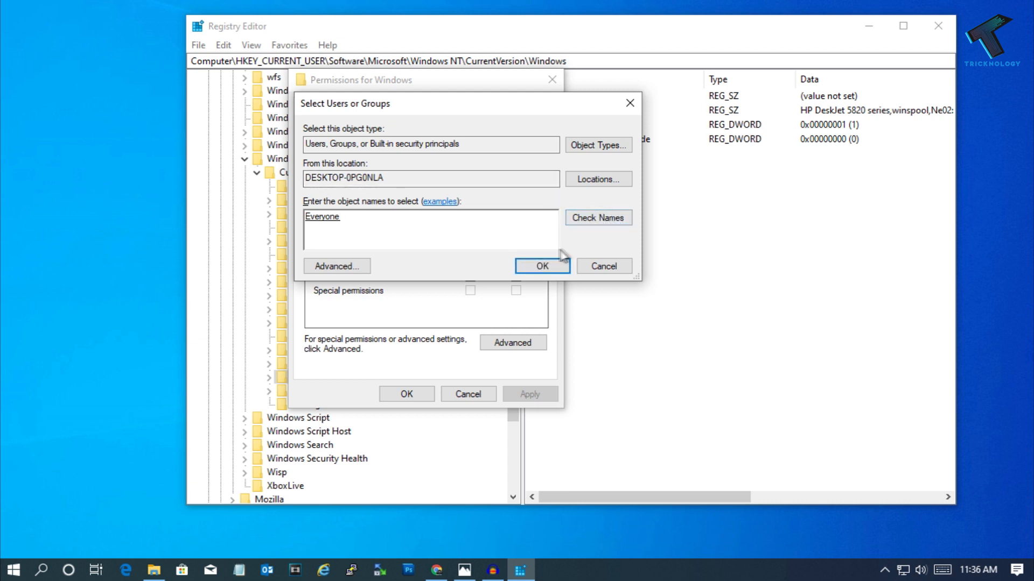
click(542, 265)
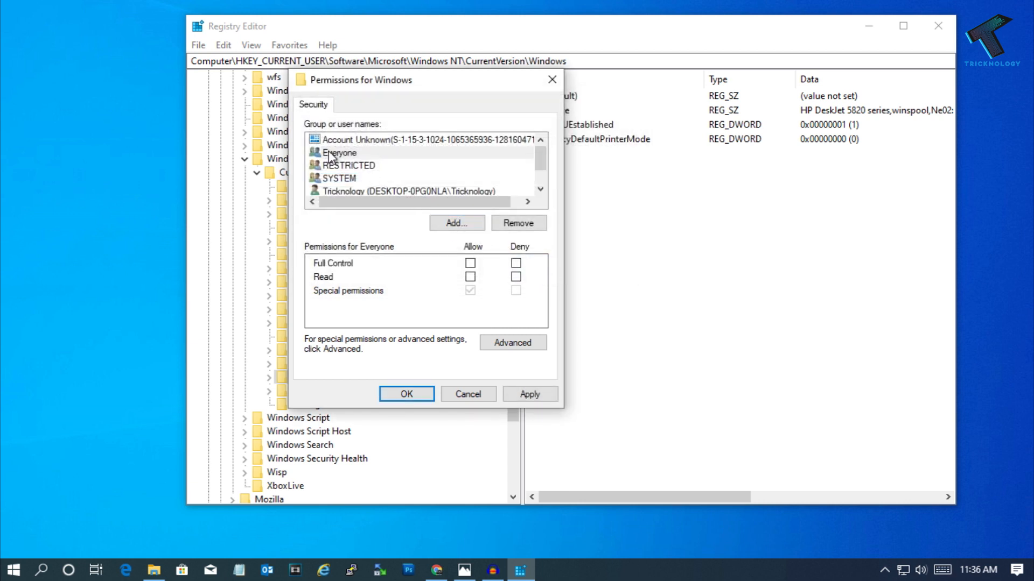
Step: Allow Full Control for Everyone, then apply and close the permissions dialog
click(340, 152)
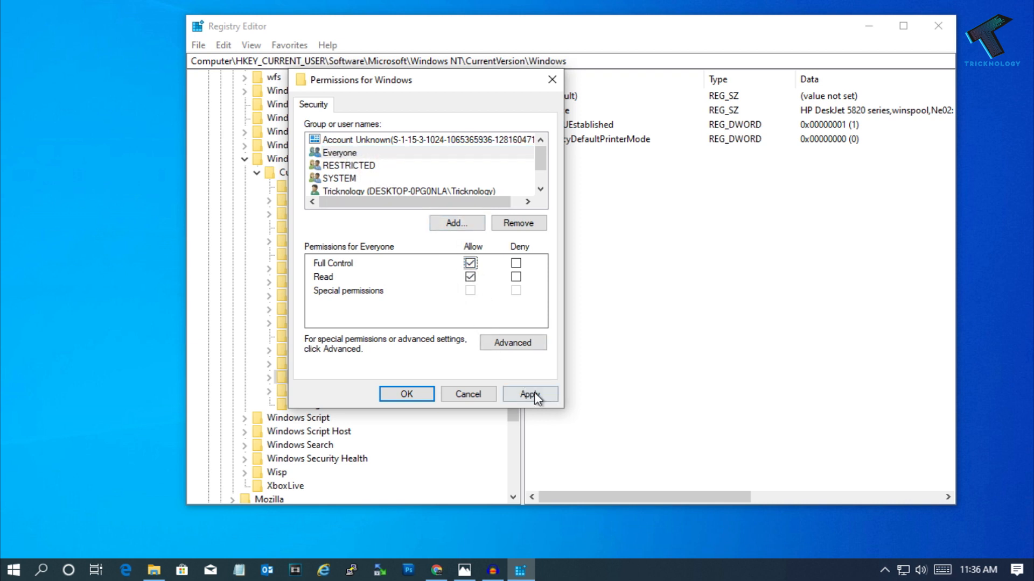
click(529, 394)
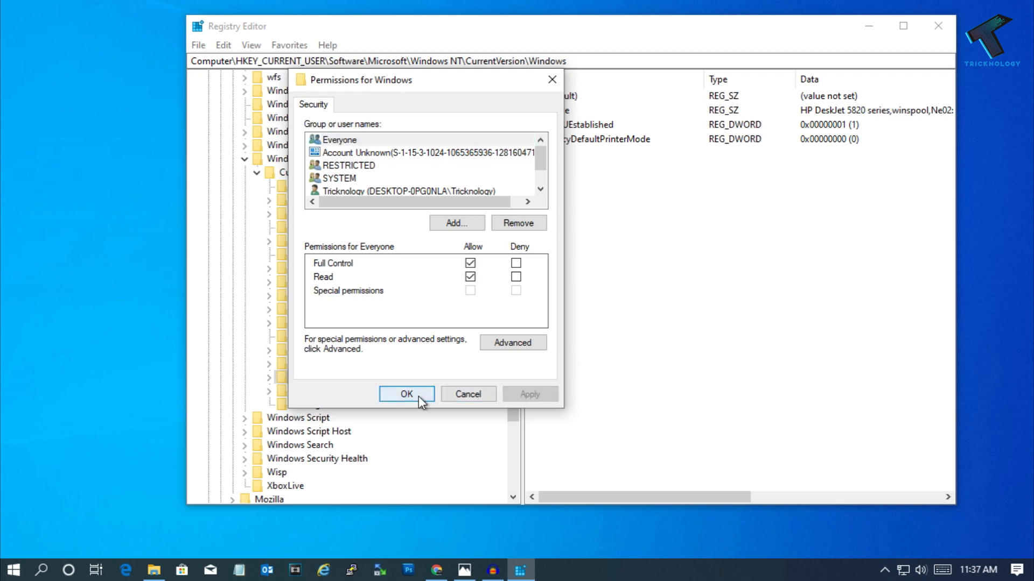
click(406, 393)
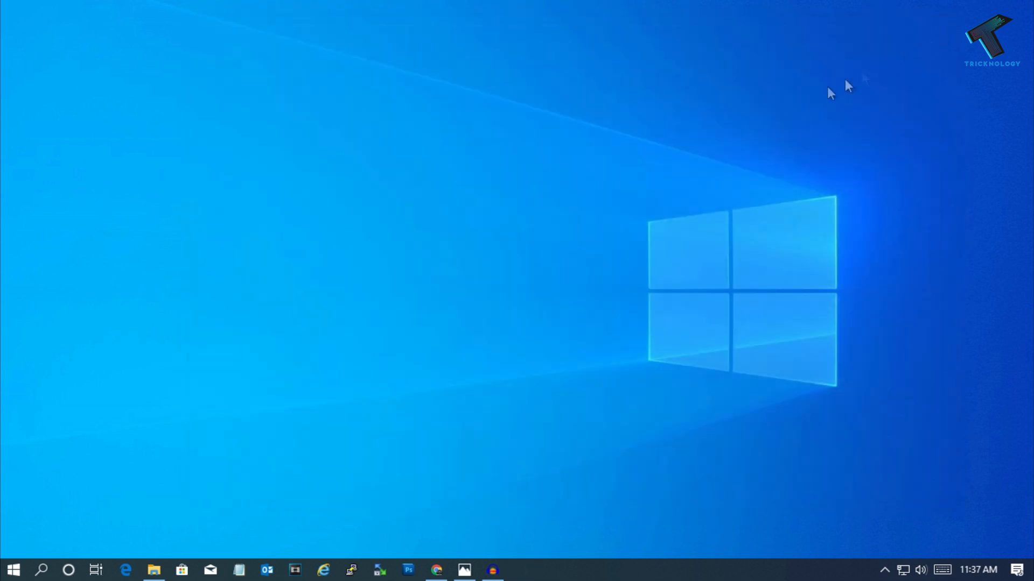
Step: Show the Start menu power options with Sleep, Shut down and Restart
click(12, 569)
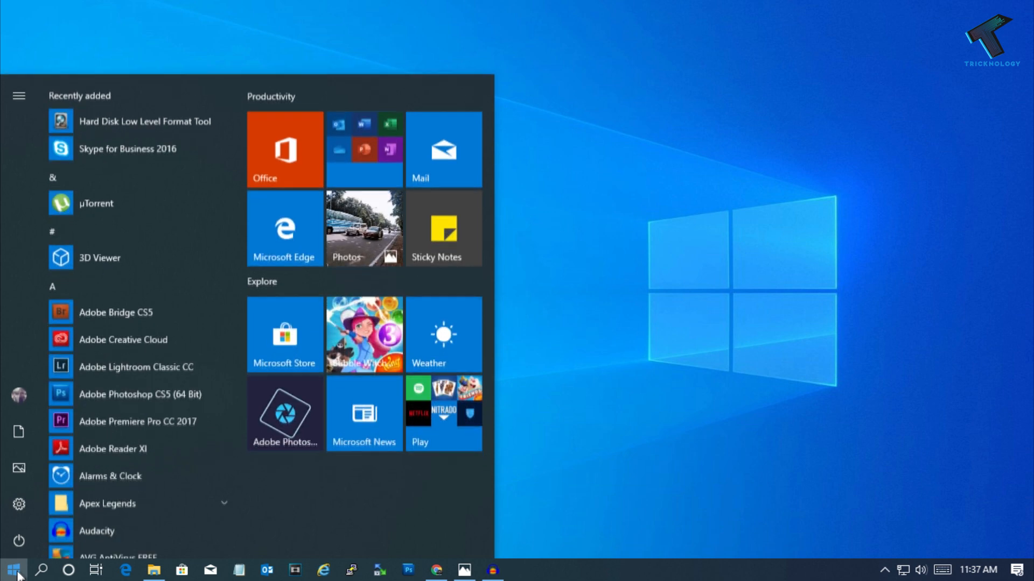
click(18, 539)
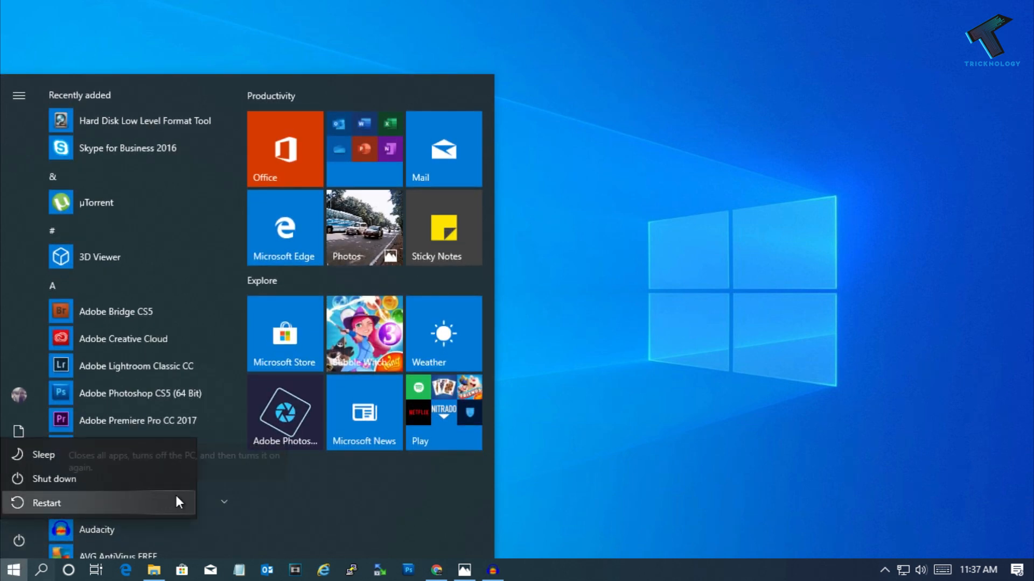